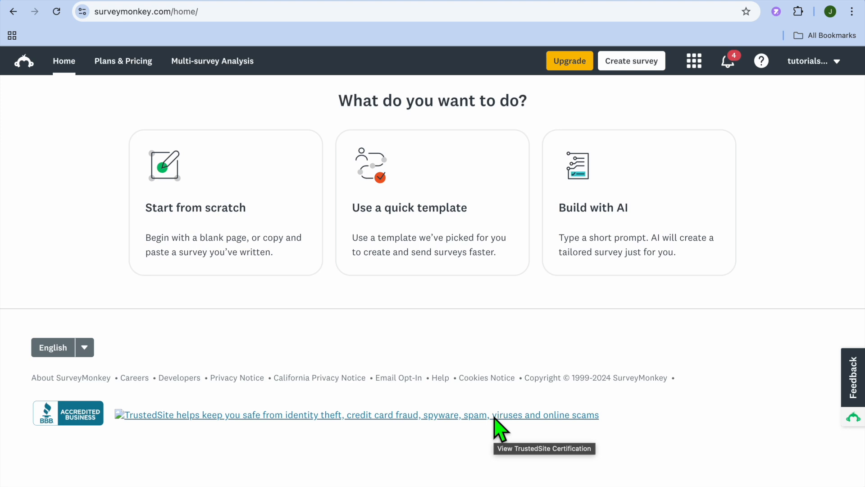
Step: Choose Use a quick template to list the ready-made survey templates
left_click(431, 202)
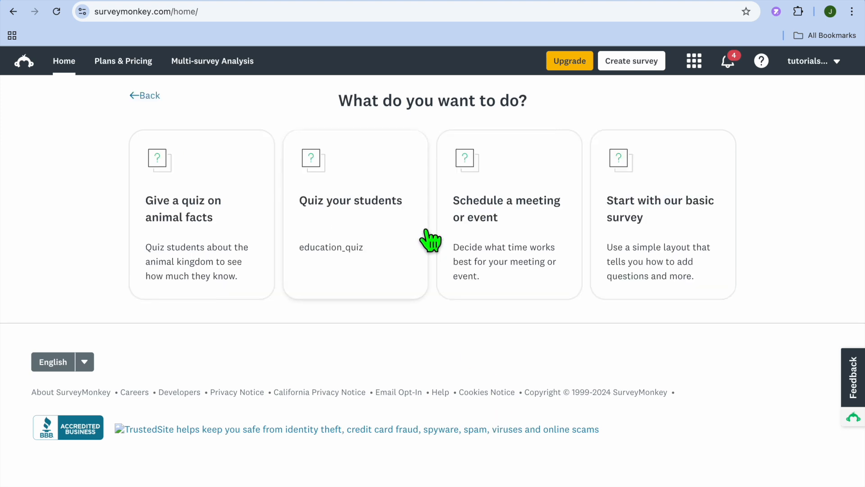
mouse_move(516, 229)
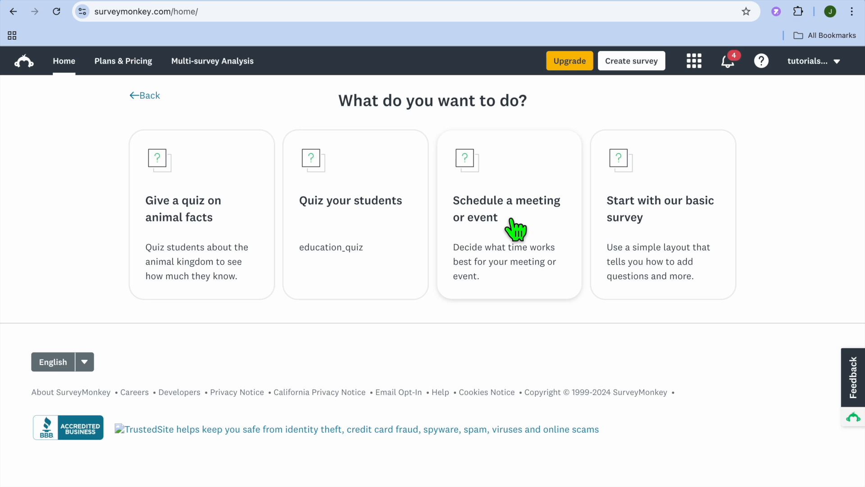
mouse_move(378, 218)
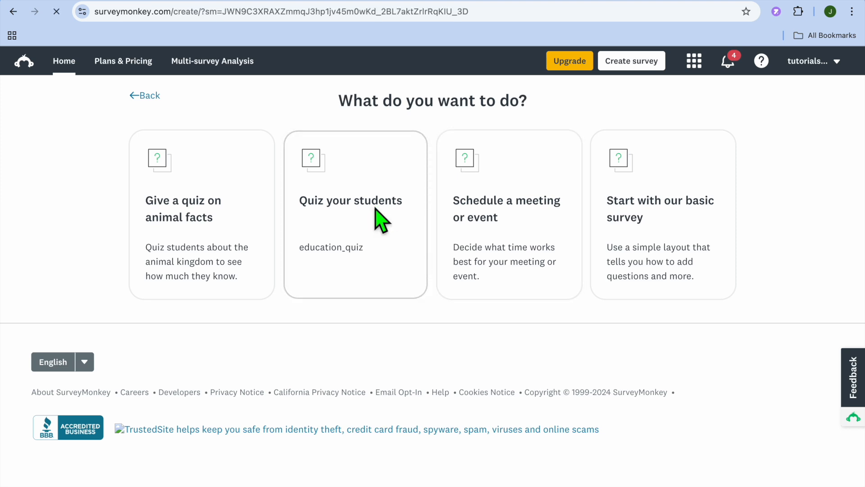
Step: Pick the Quiz your students card so the Educational Quiz loads in the designer
left_click(351, 200)
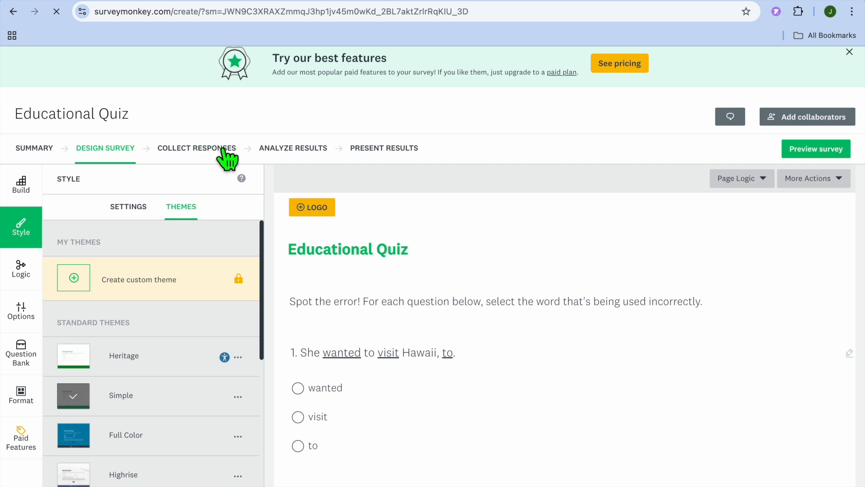
Step: Go to Collect Responses and show all the ways to distribute the quiz
left_click(197, 148)
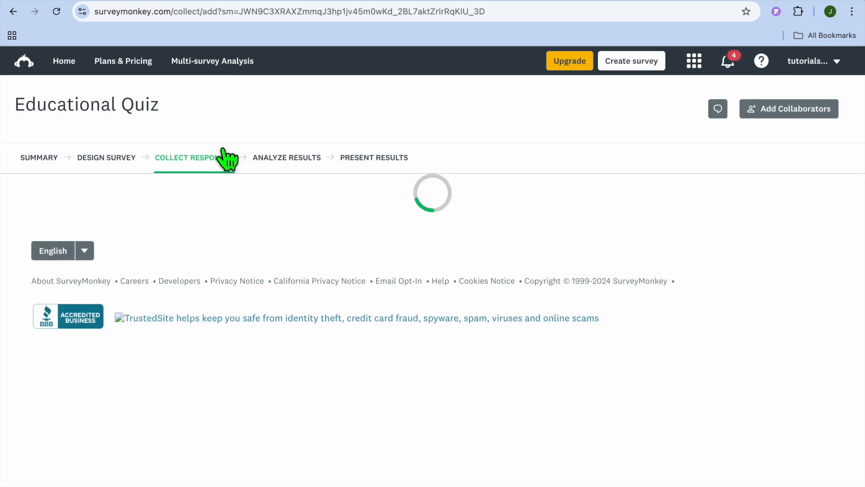
left_click(193, 158)
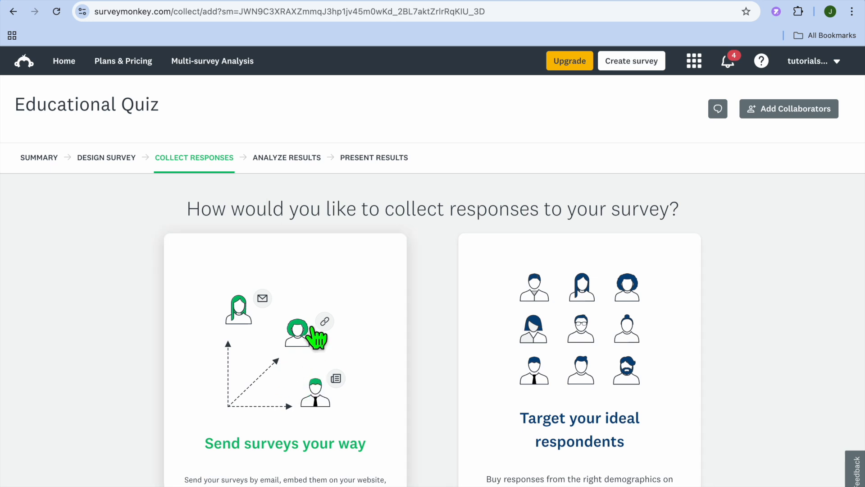
mouse_move(318, 338)
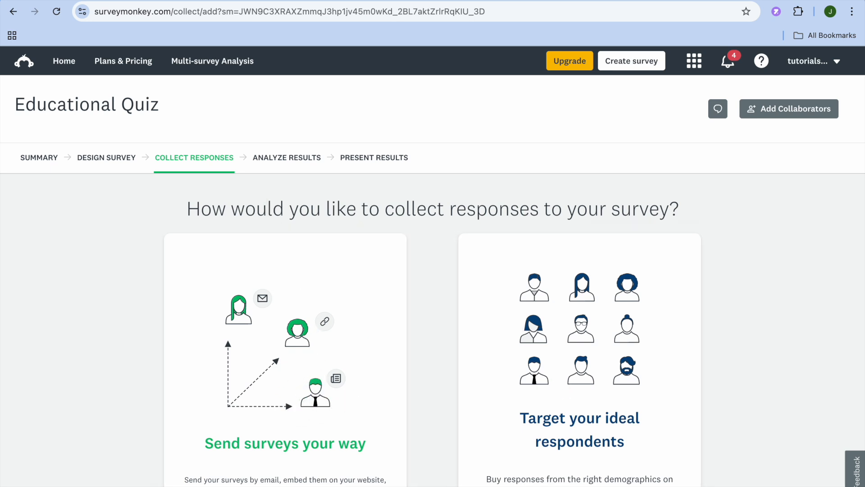
scroll("down", 3)
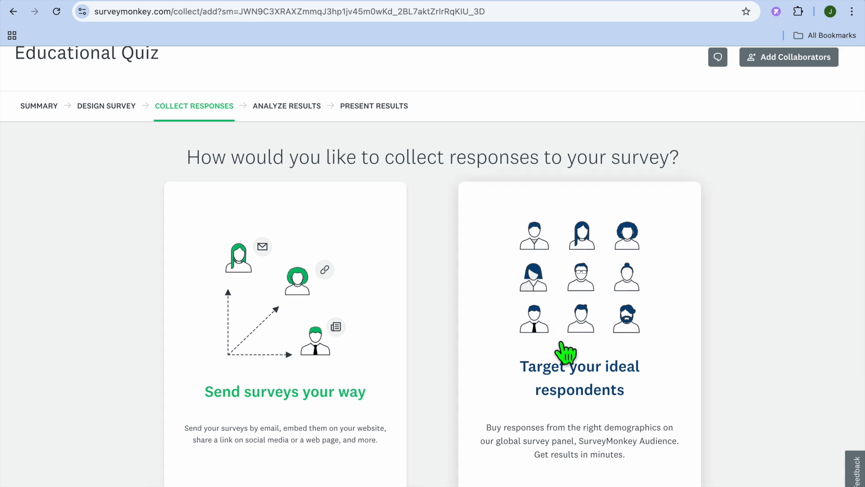
mouse_move(556, 376)
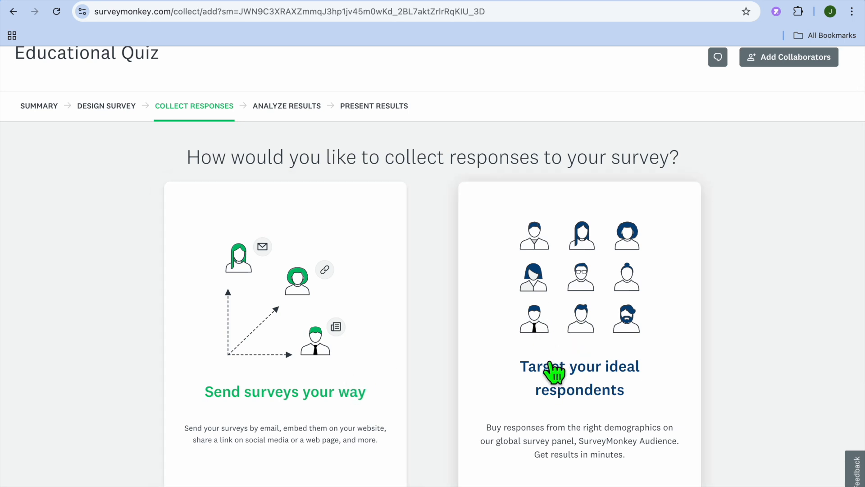
left_click(556, 377)
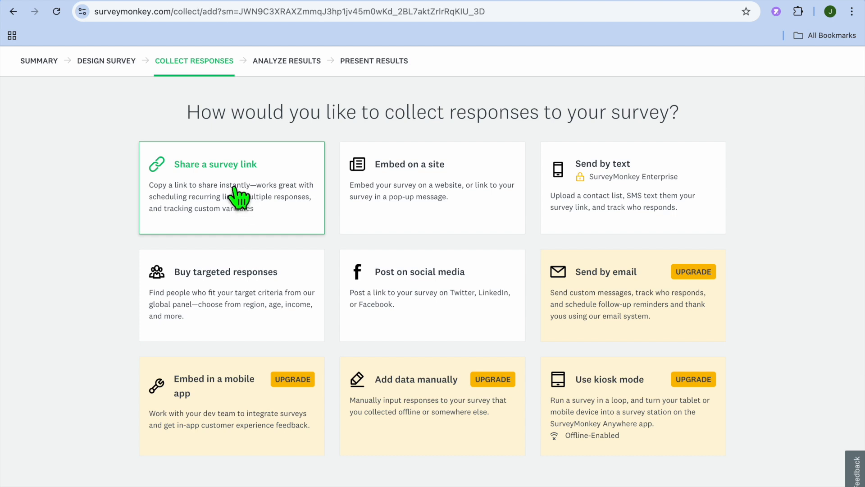
mouse_move(249, 191)
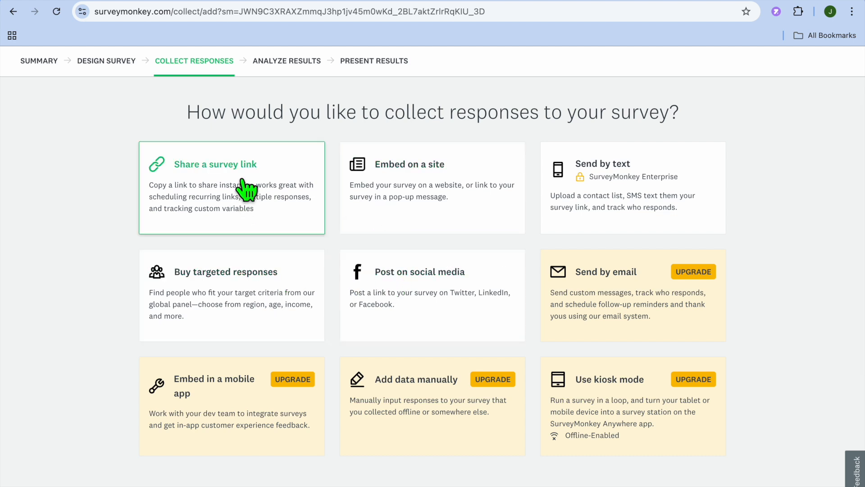
mouse_move(212, 192)
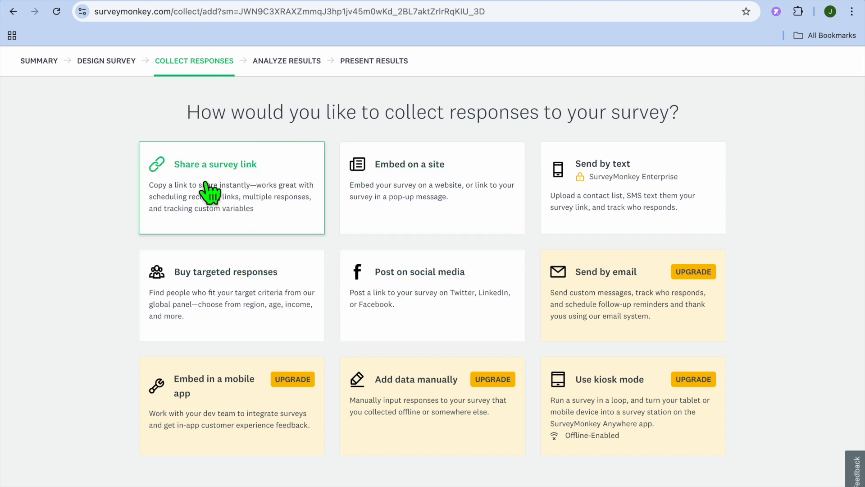
mouse_move(381, 223)
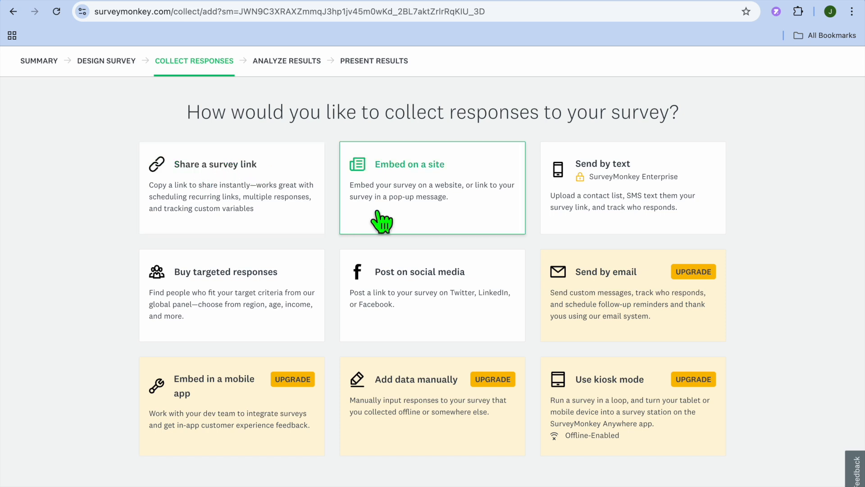
mouse_move(399, 228)
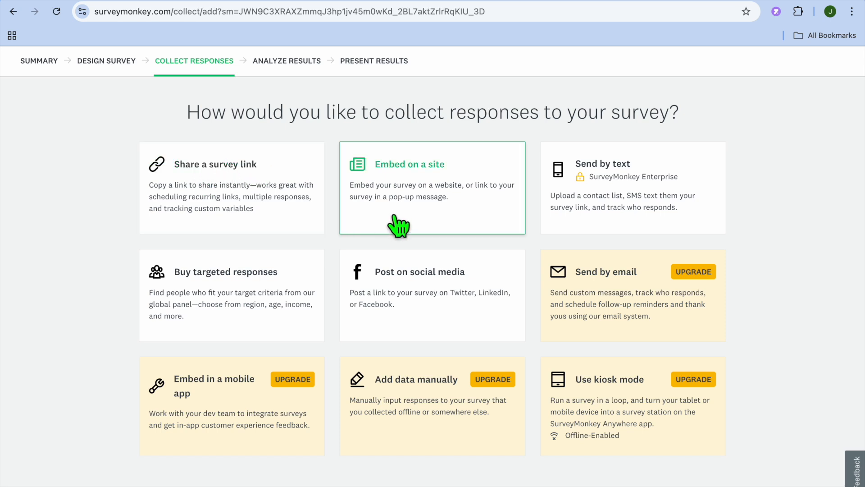
mouse_move(225, 298)
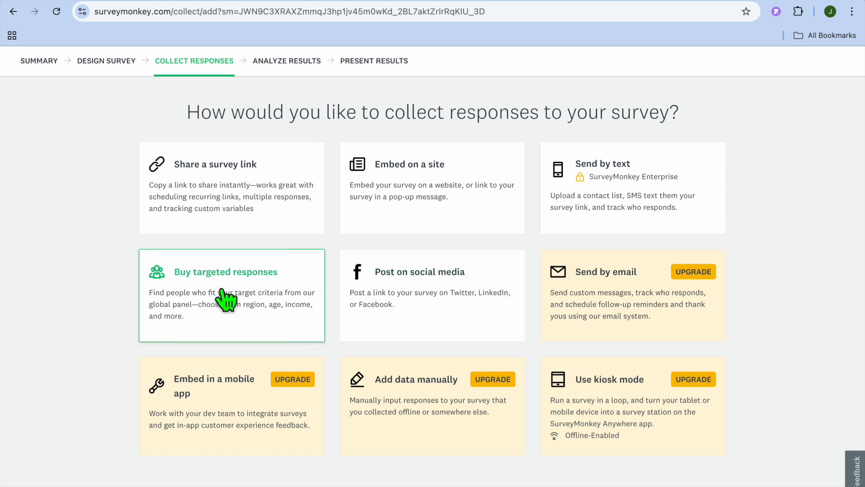
mouse_move(266, 299)
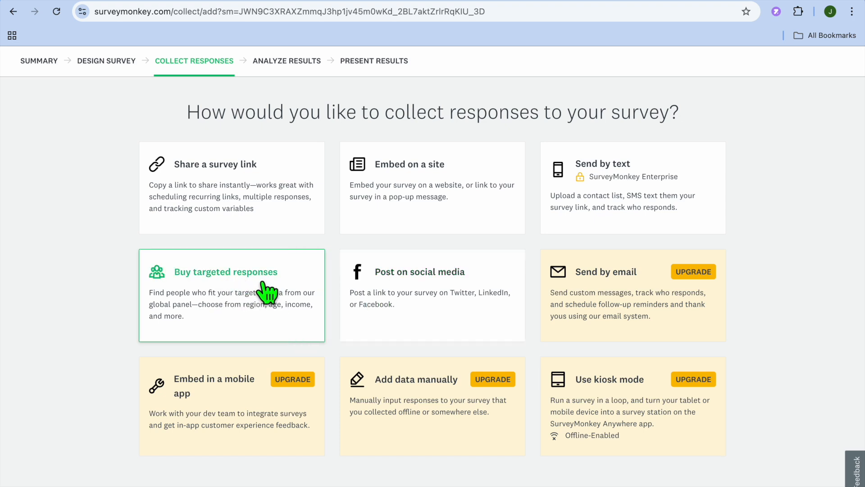
mouse_move(651, 348)
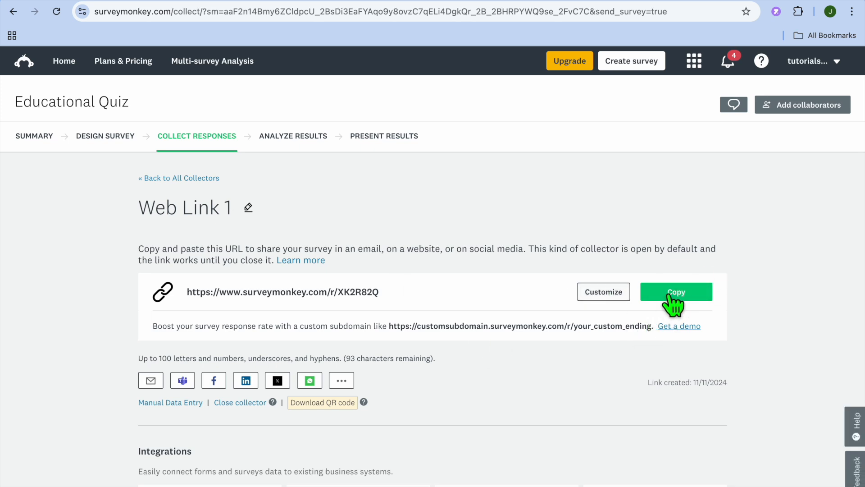
Step: Create the Web Link 1 collector via Share a survey link, revealing social share and QR options
scroll("down", 3)
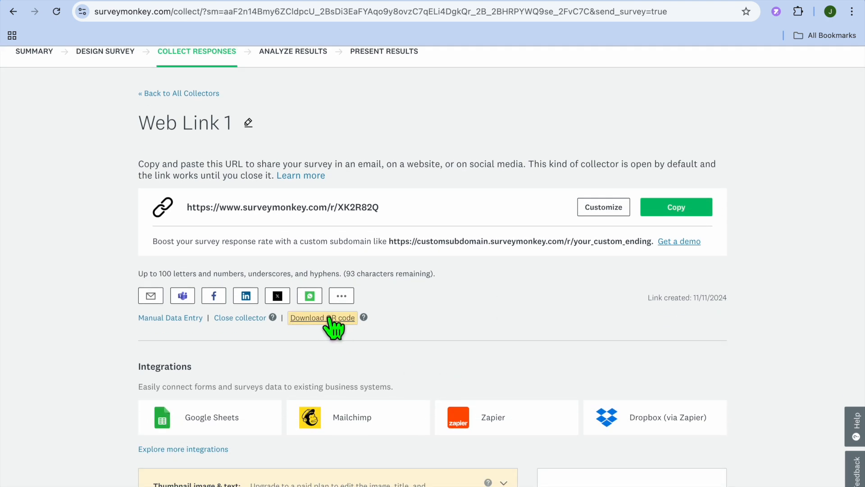
mouse_move(245, 294)
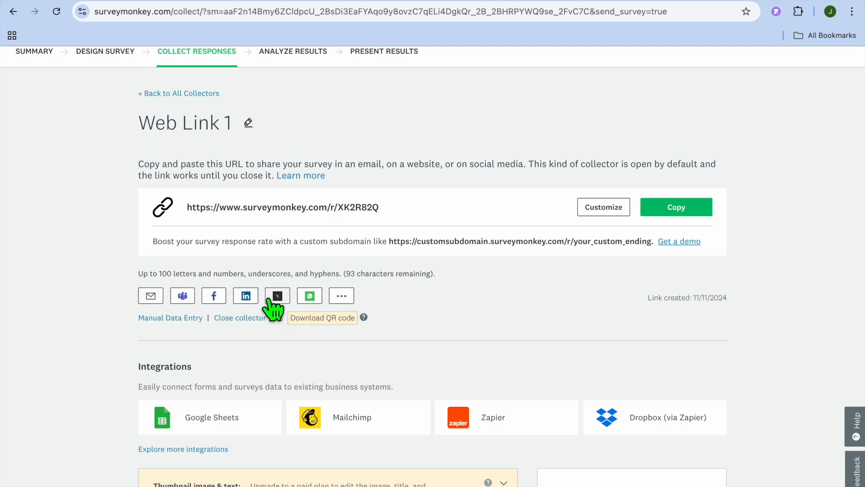
left_click(341, 294)
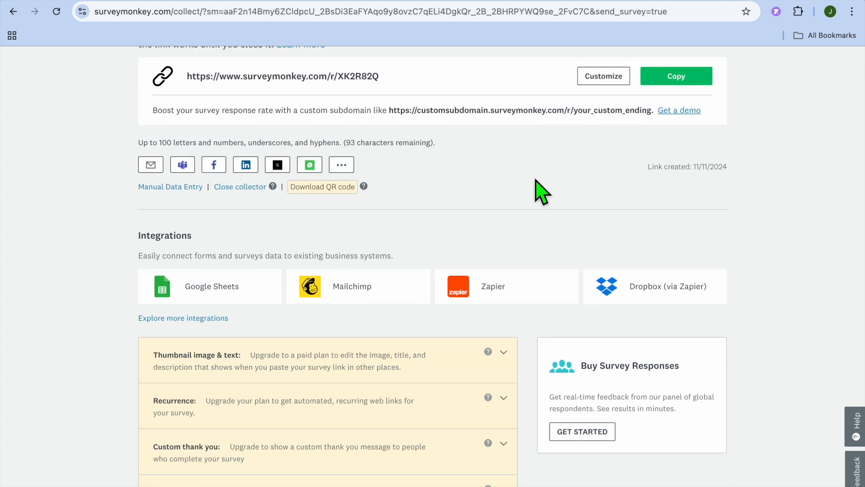
mouse_move(809, 137)
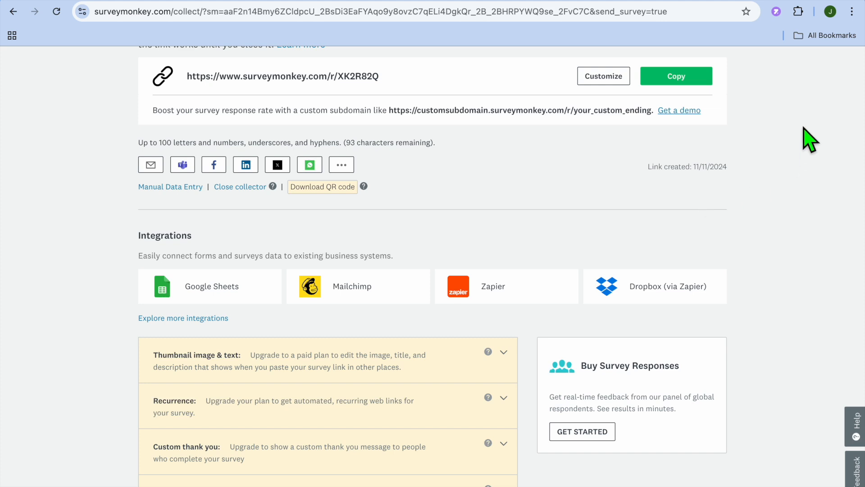